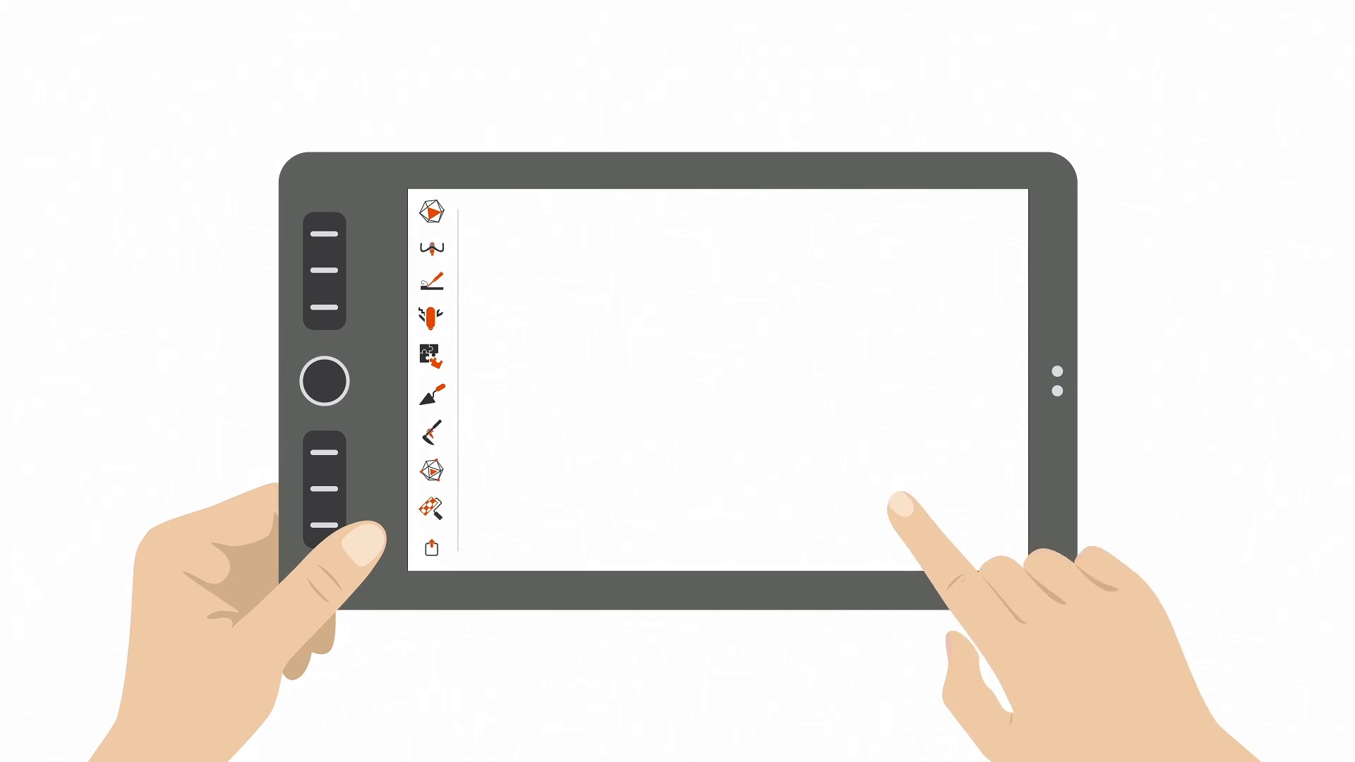
Step: Enable geometry+texture tracking with real-time fusion and automatic base removal
{"action": "left_click", "coordinate": [432, 211]}
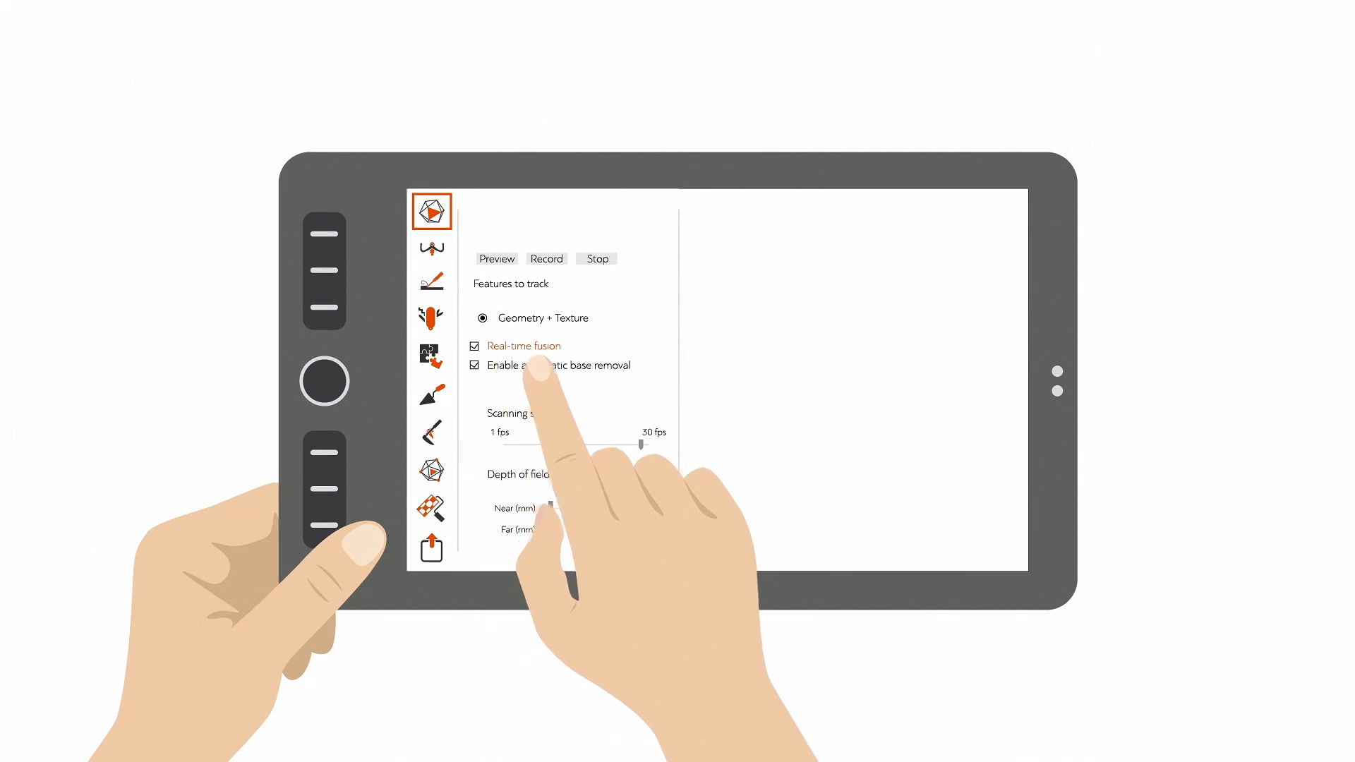
Step: Start the live preview of the couch scene with automatic base removal on
{"action": "left_click", "coordinate": [496, 260]}
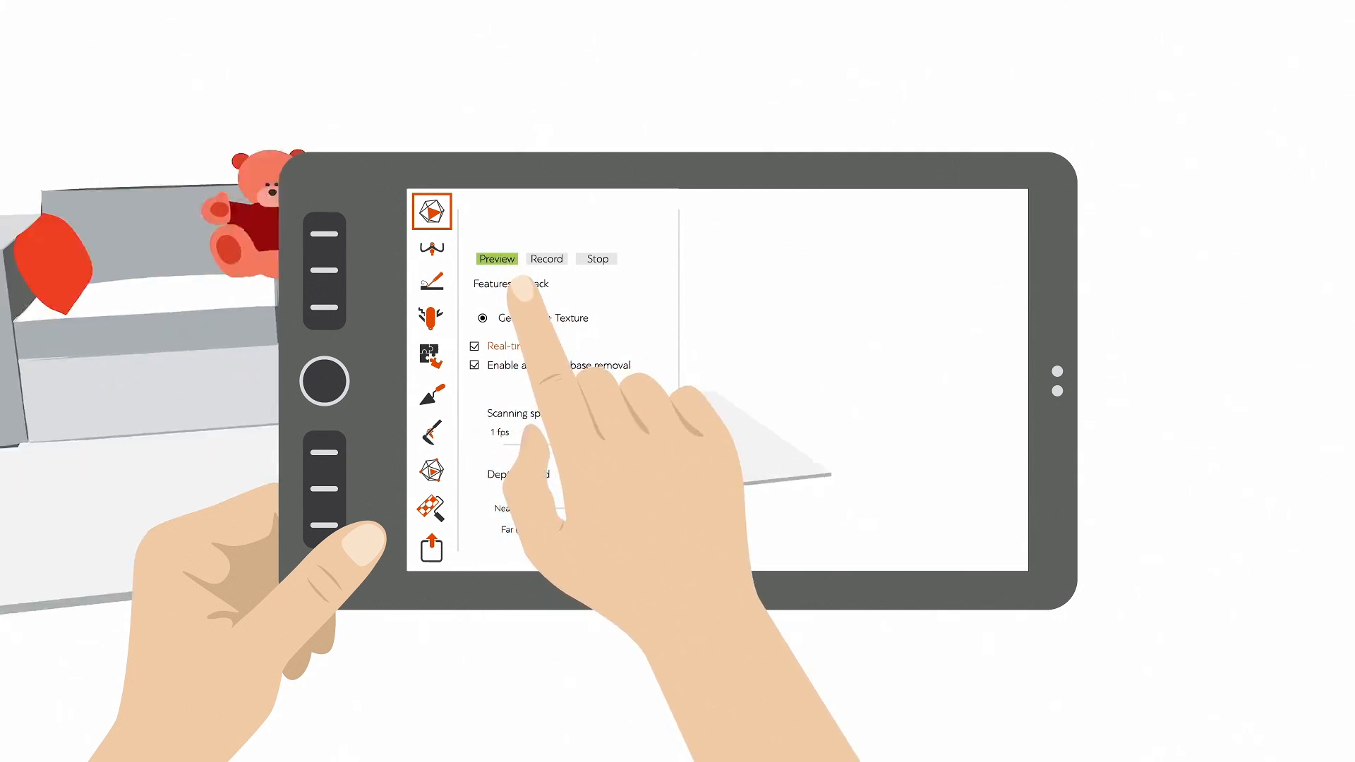
{"action": "left_click", "coordinate": [544, 258]}
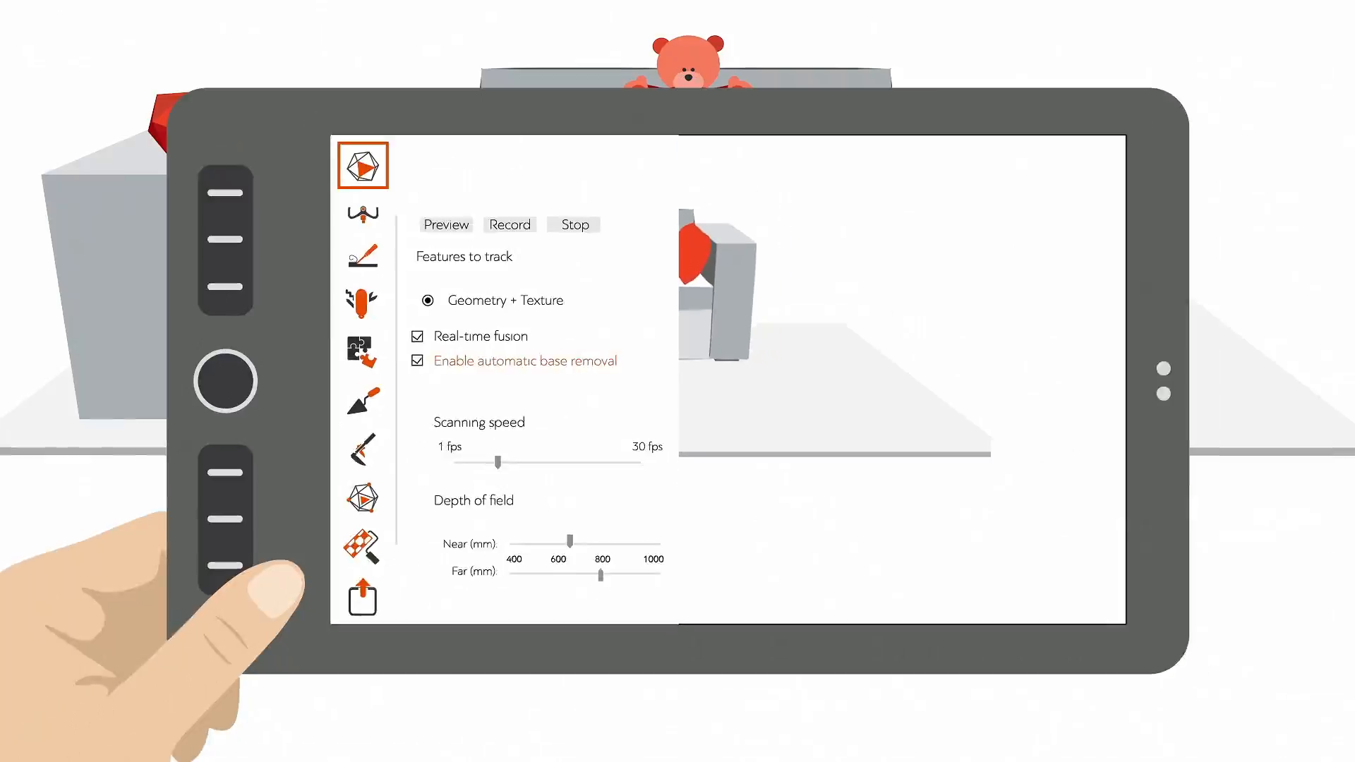
Step: Preview and record the couch and teddy bear scan, excluding the floor
{"action": "left_click", "coordinate": [446, 224]}
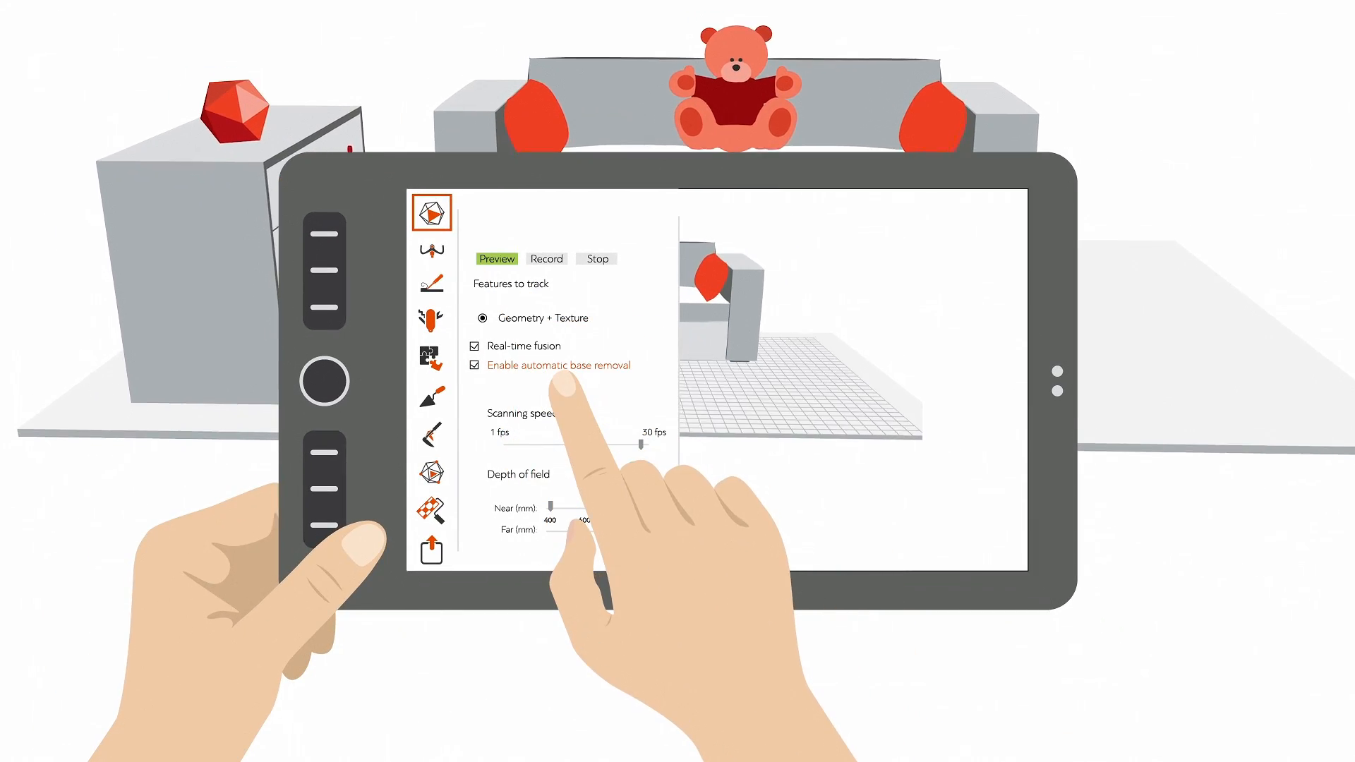
{"action": "left_click", "coordinate": [546, 259]}
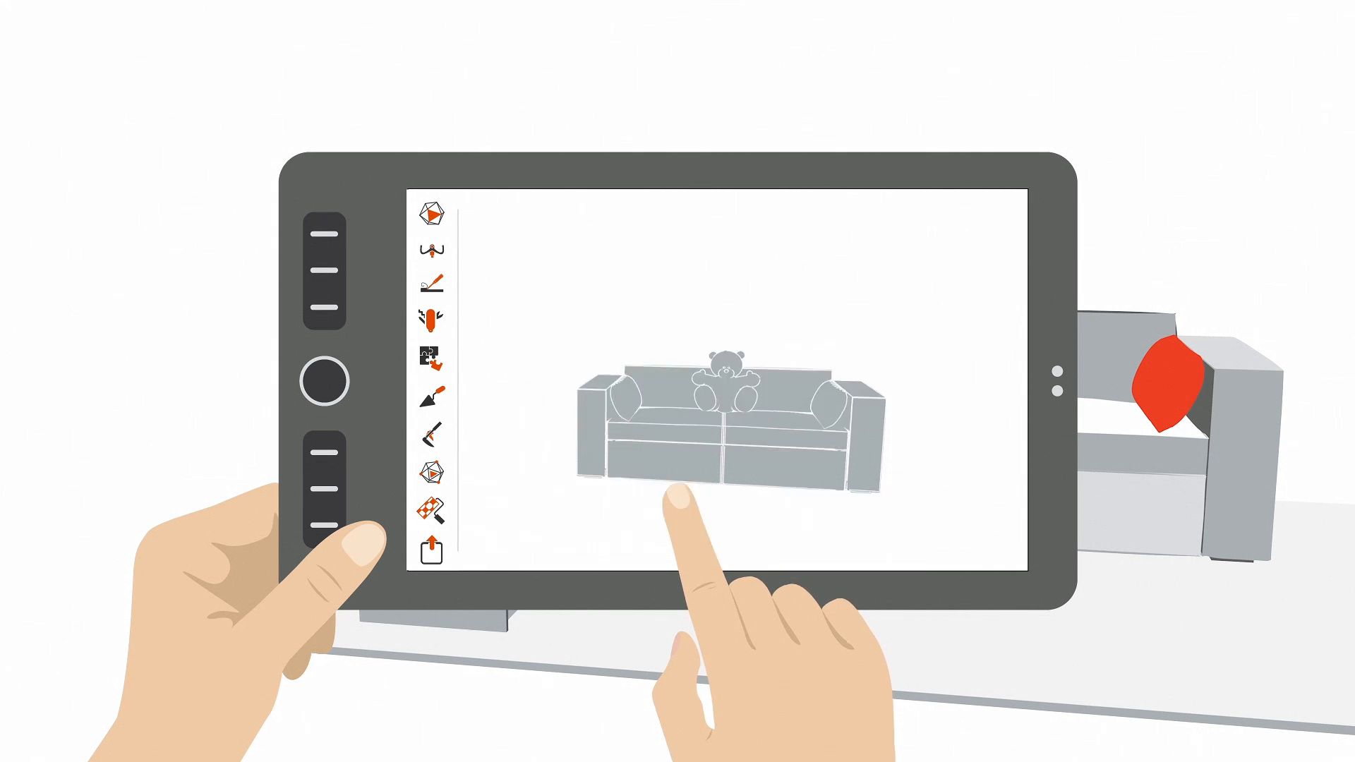
Step: Texture Scan 1 with triangle-map generation and missing-texture inpainting
{"action": "left_click", "coordinate": [430, 505]}
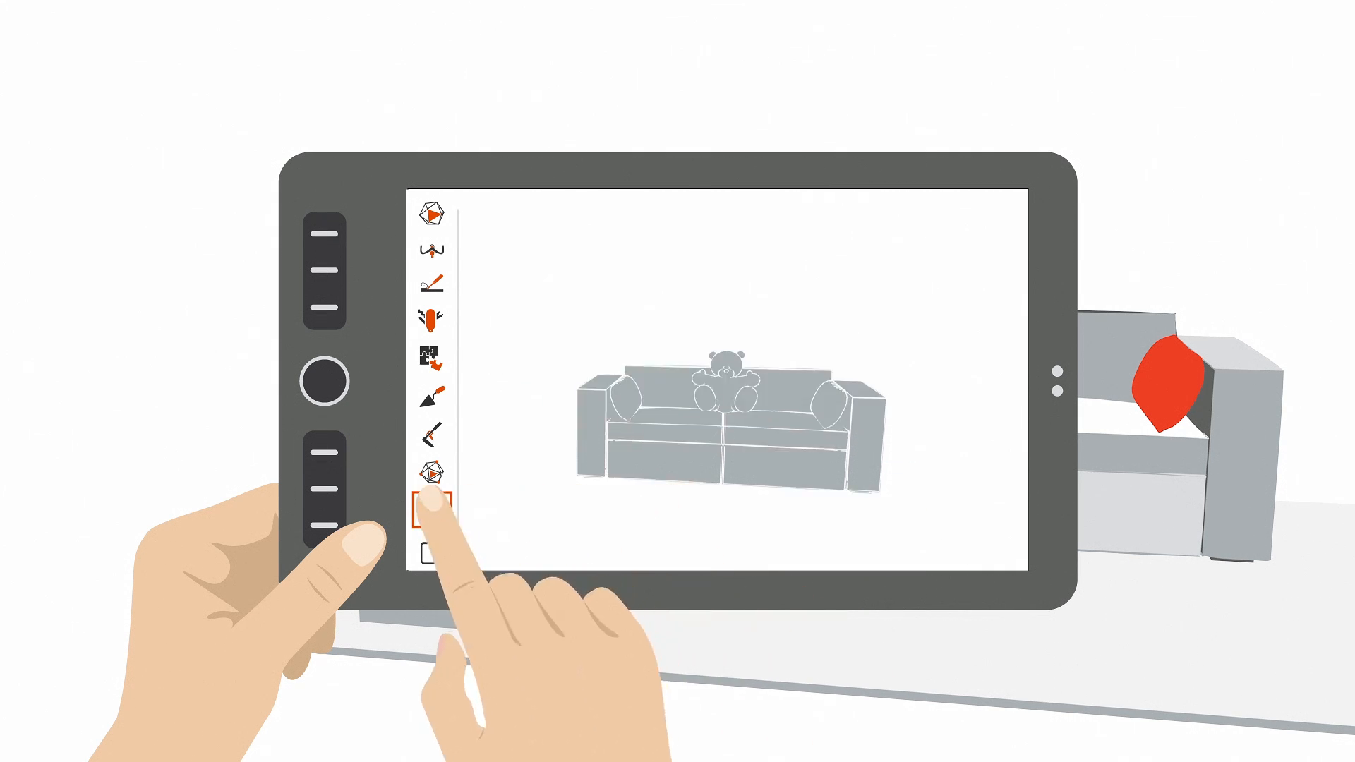
{"action": "left_click", "coordinate": [431, 510]}
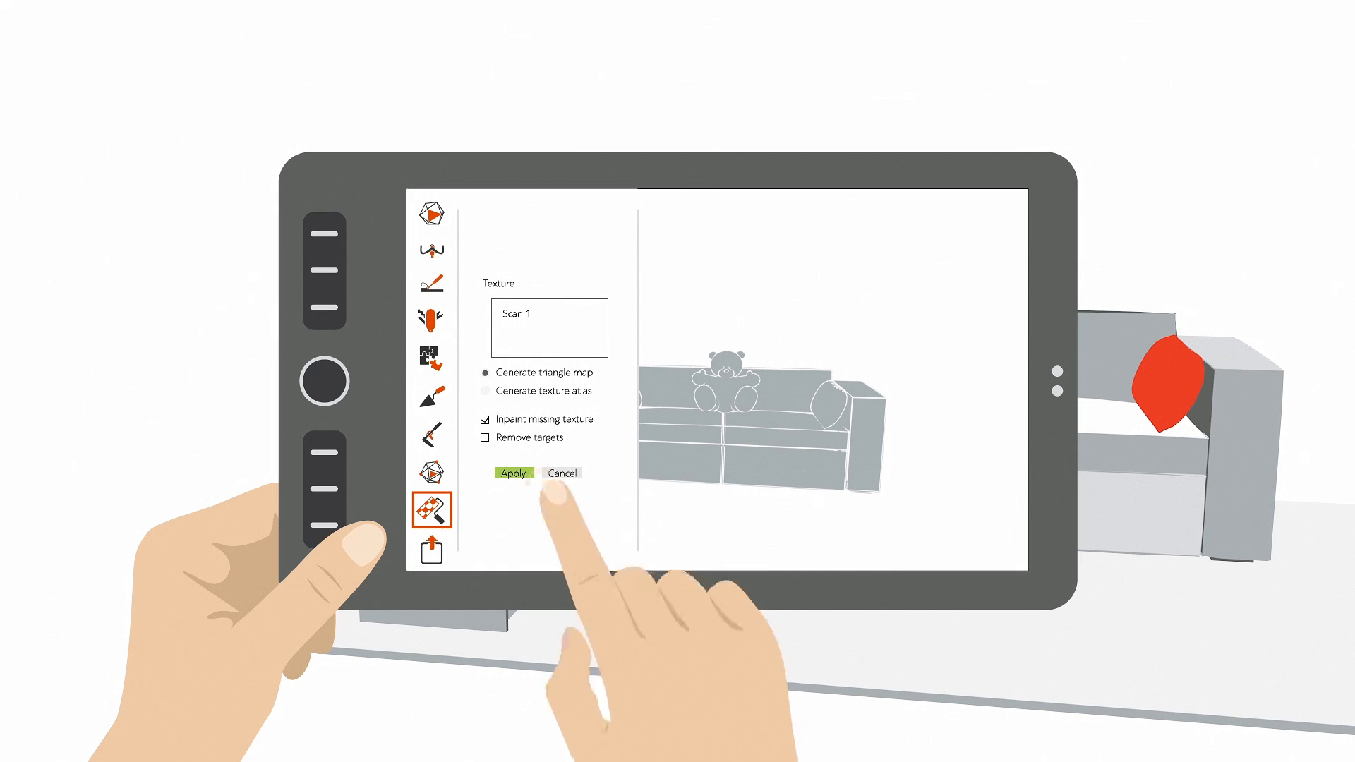
{"action": "left_click", "coordinate": [512, 473]}
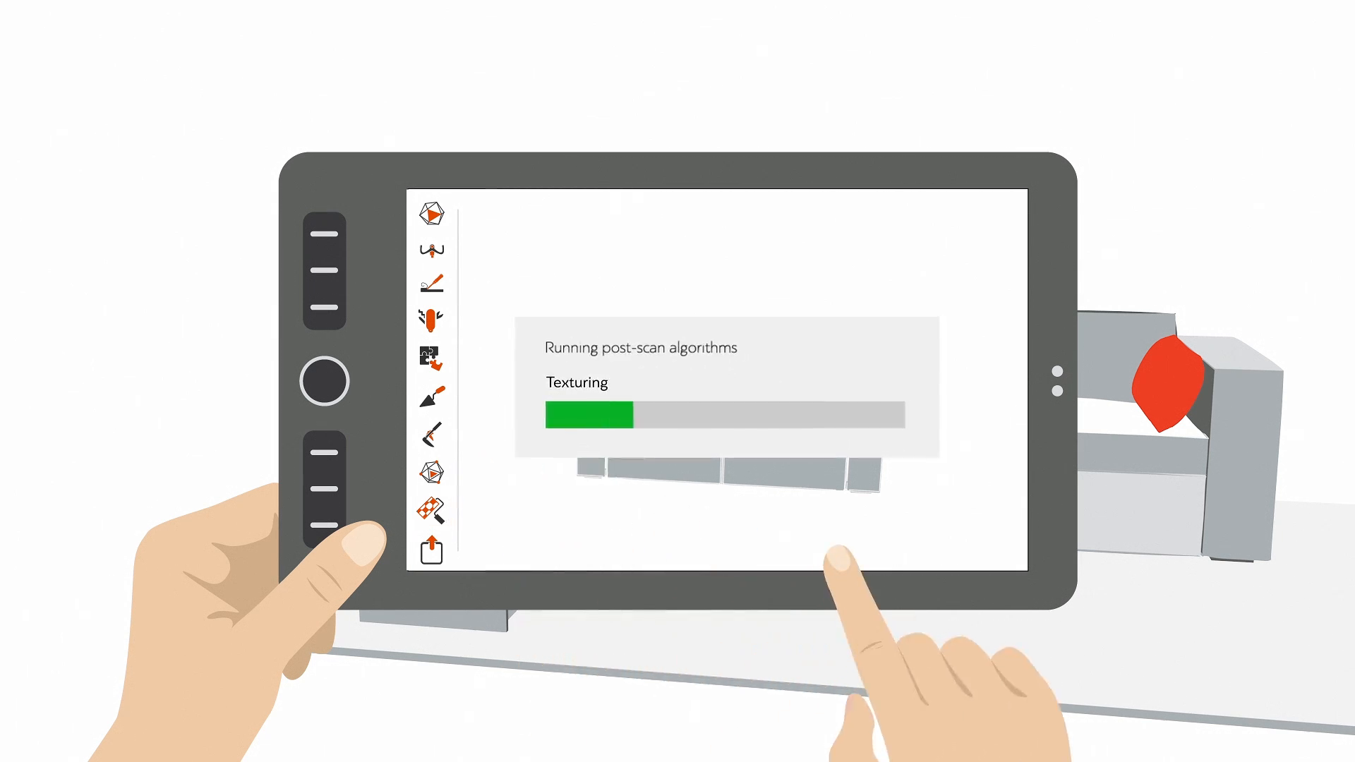